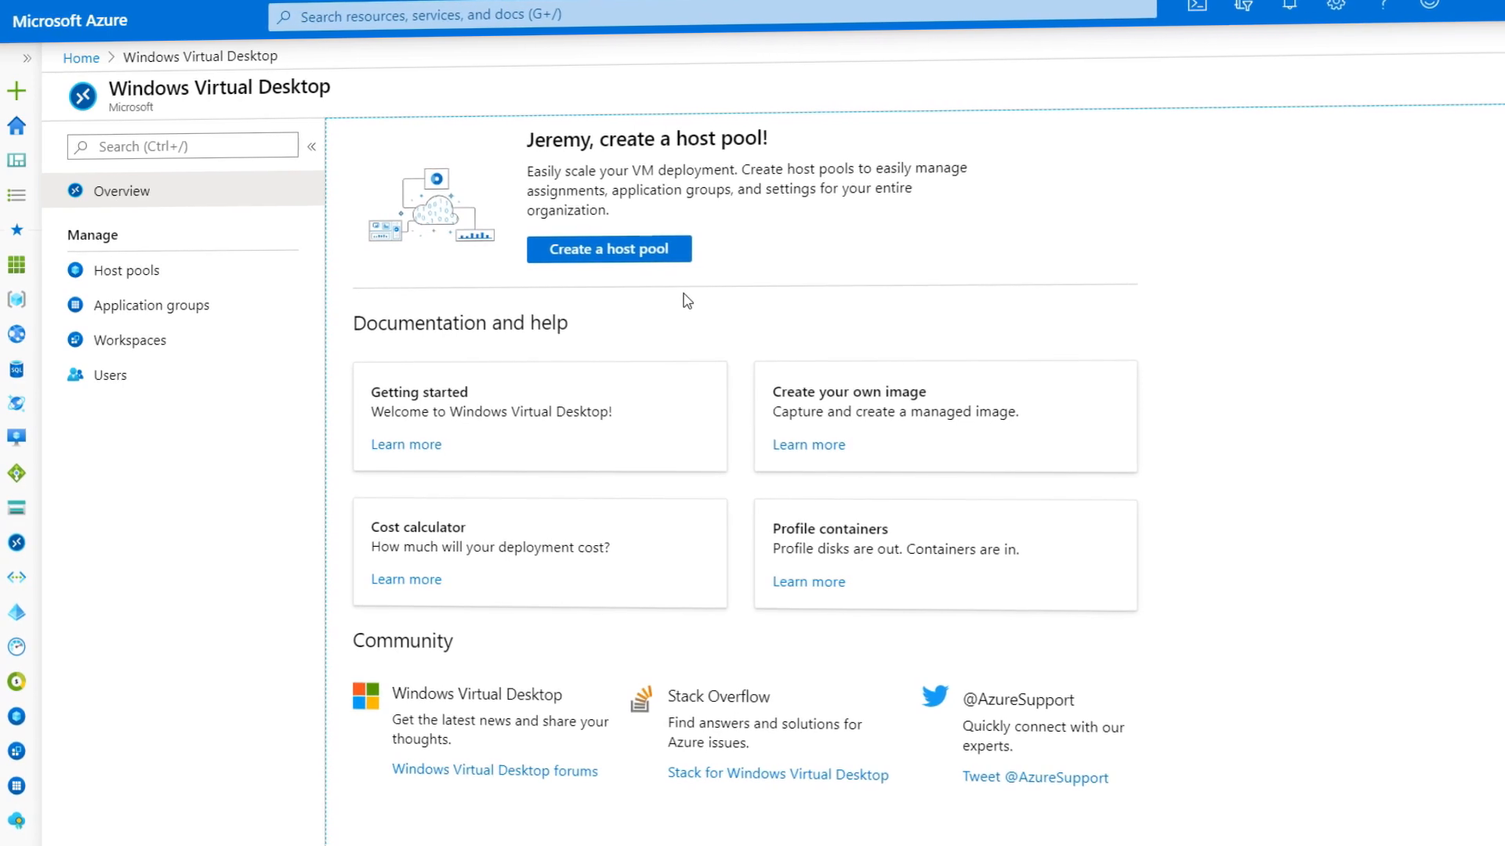
Step: Open wvdhostpool2_Autoscale_Scheduler in the designer and expand its 15-minute Recurrence trigger
left_click(80, 57)
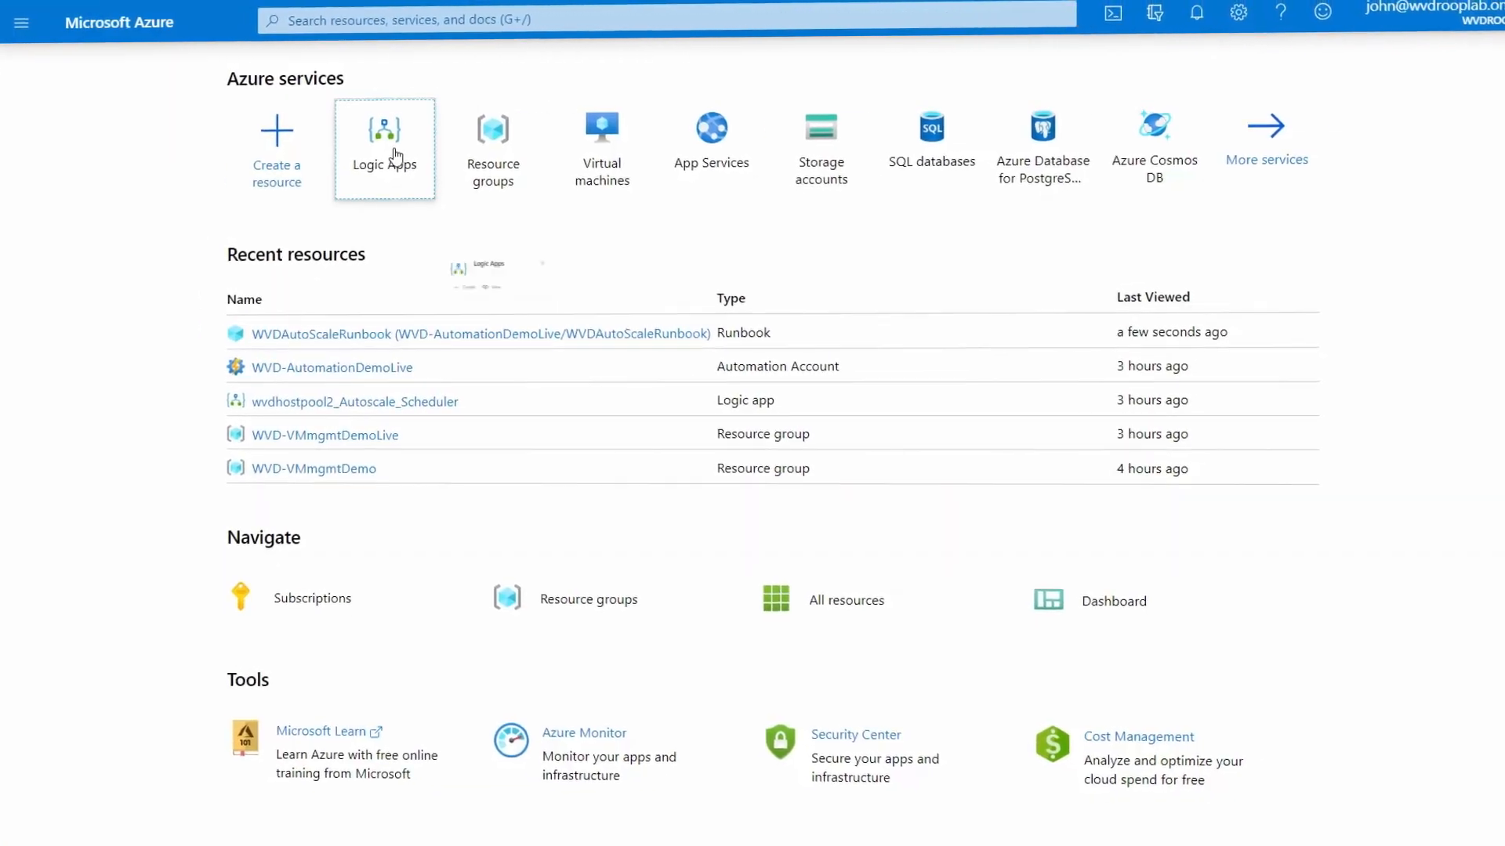
left_click(384, 127)
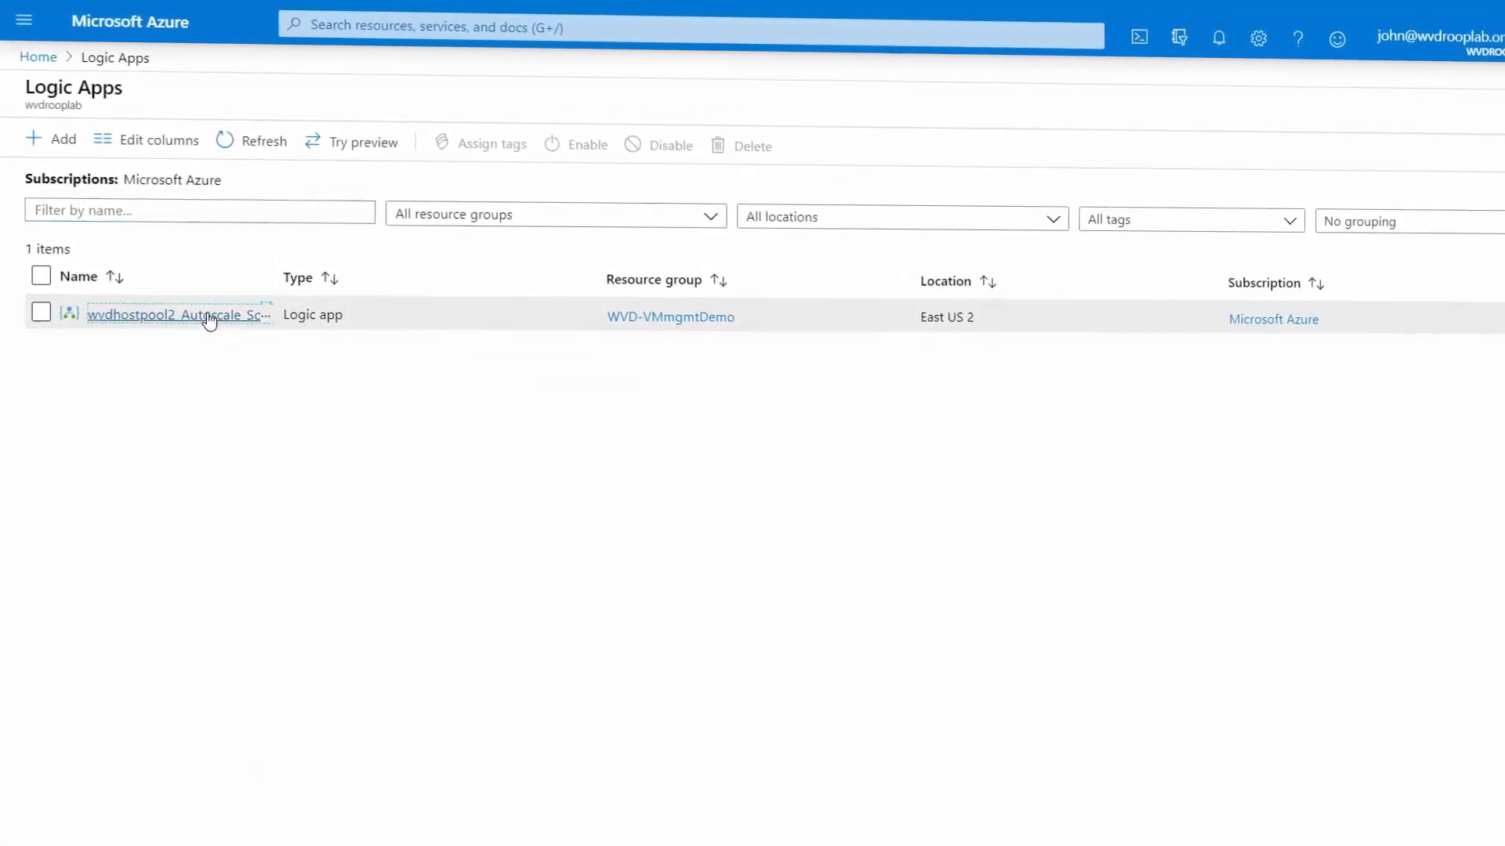
left_click(176, 315)
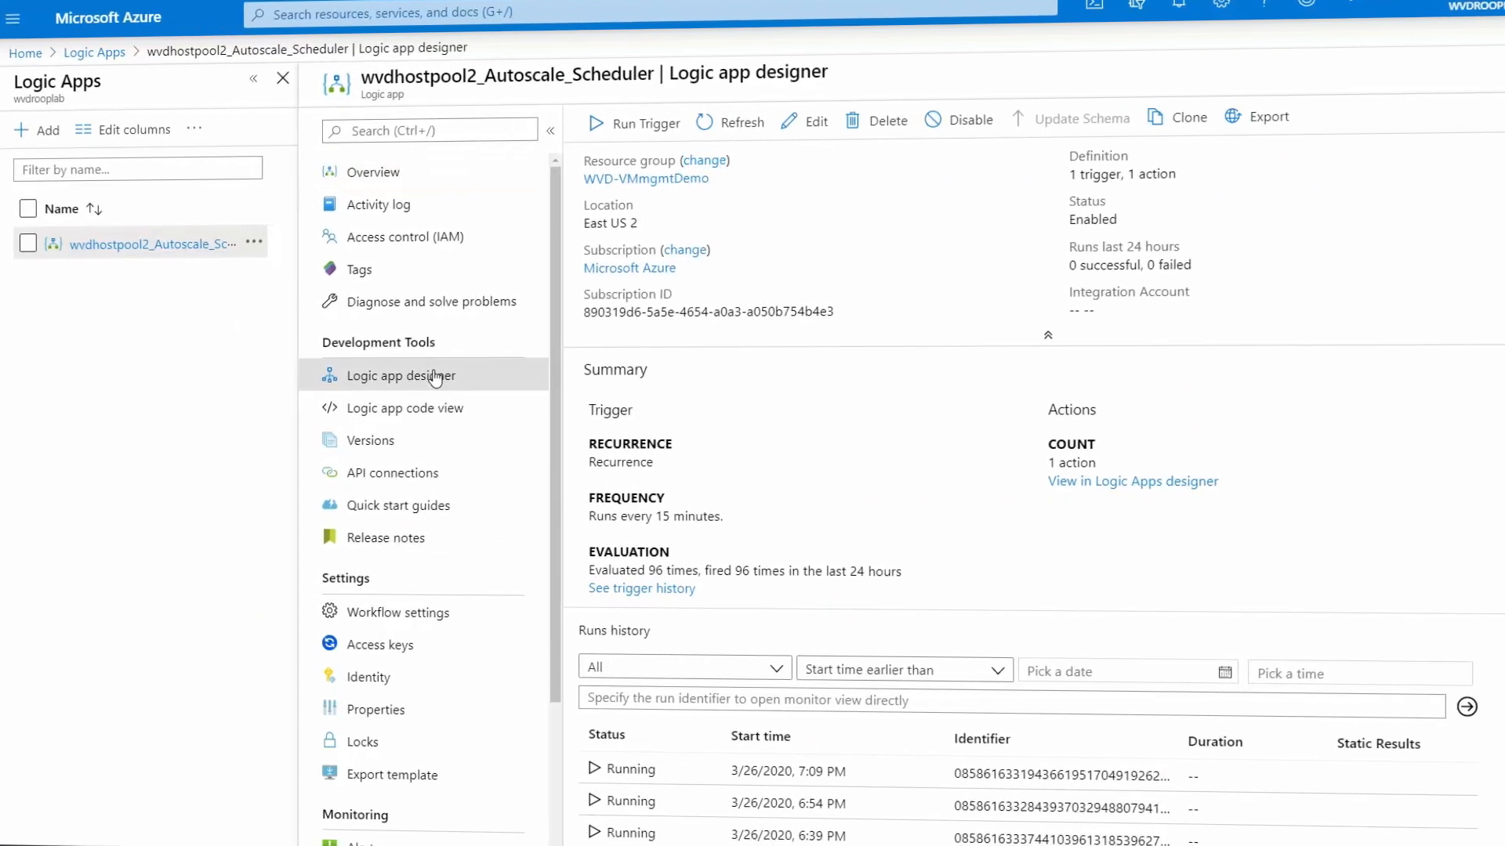
left_click(398, 375)
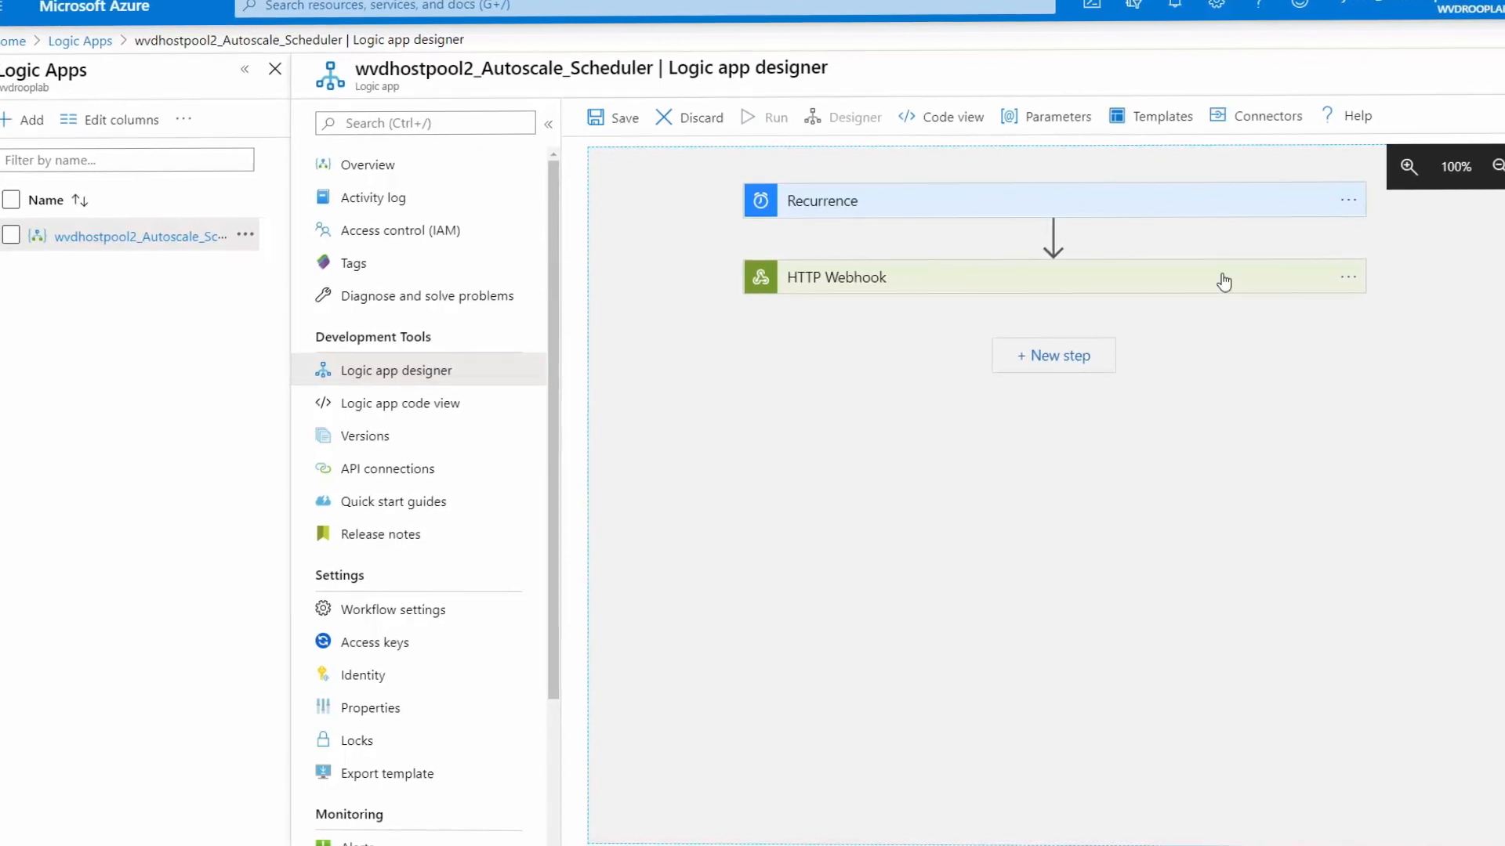
left_click(959, 200)
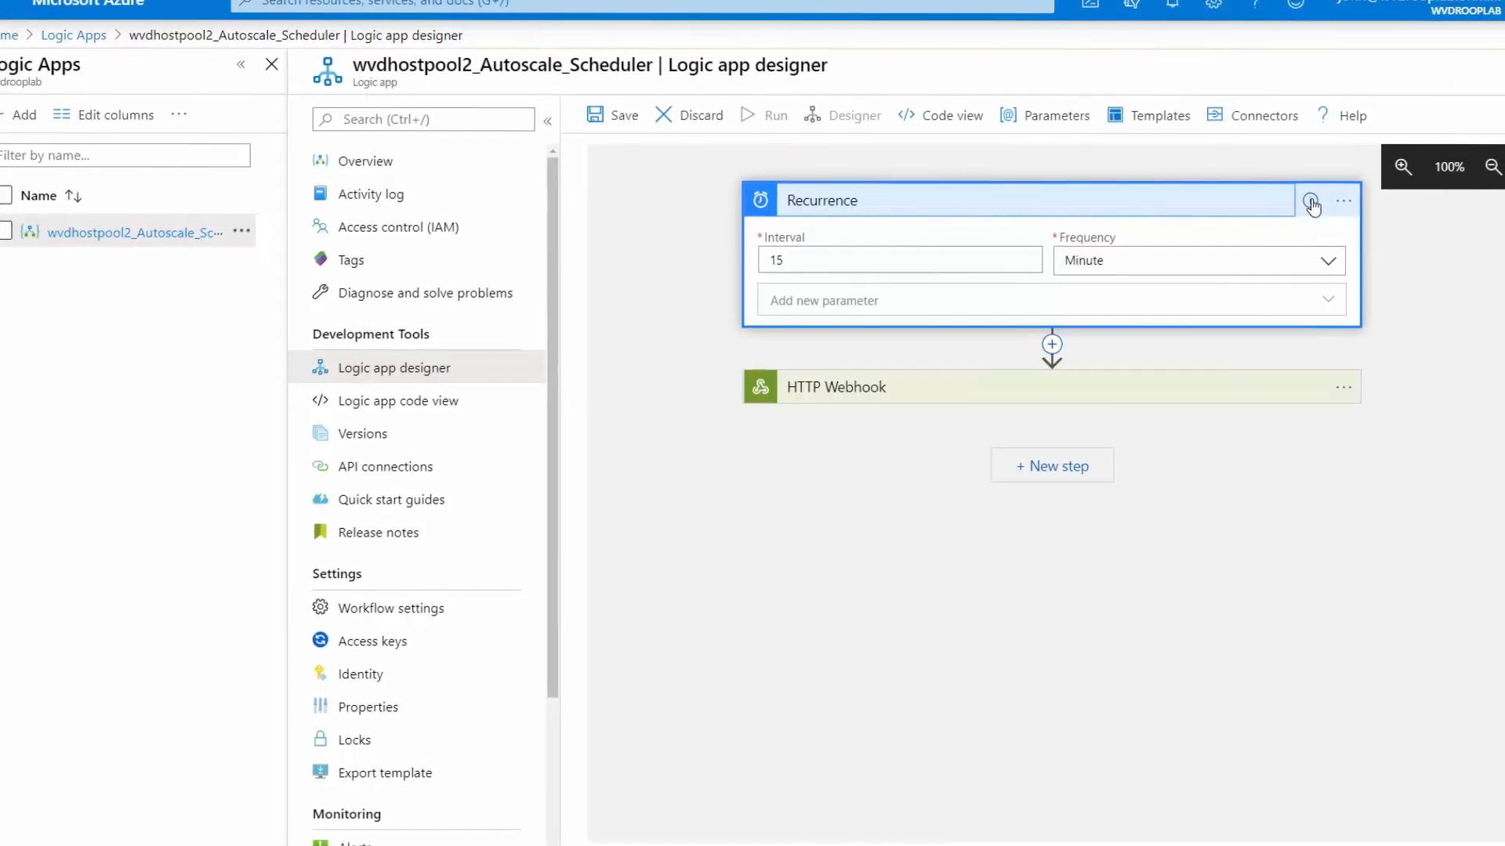
left_click(828, 385)
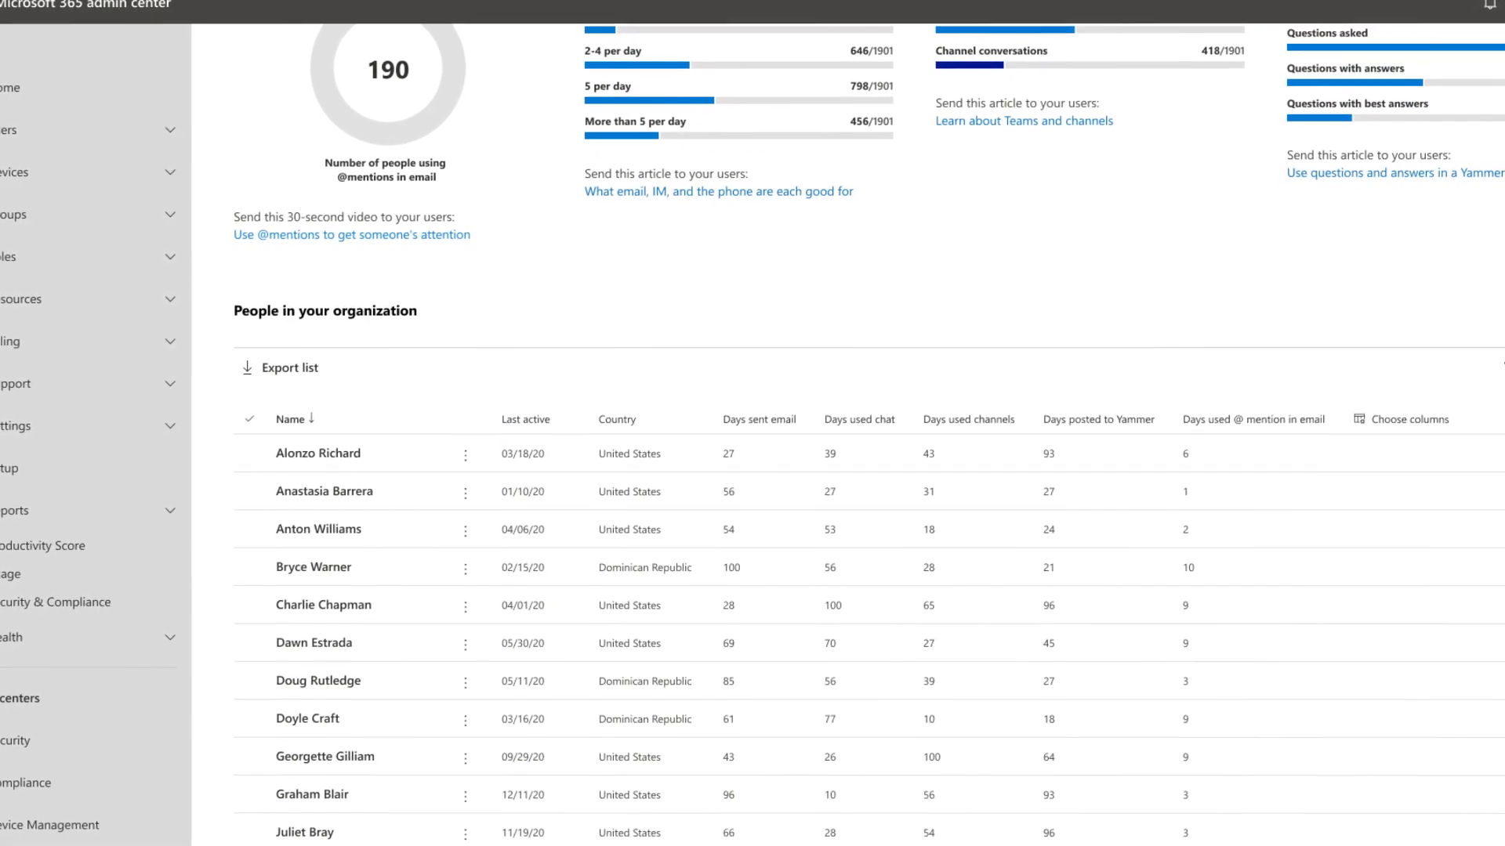
Step: Open the Mobility report and view Outlook, Teams and Office cross-platform usage
left_click(42, 546)
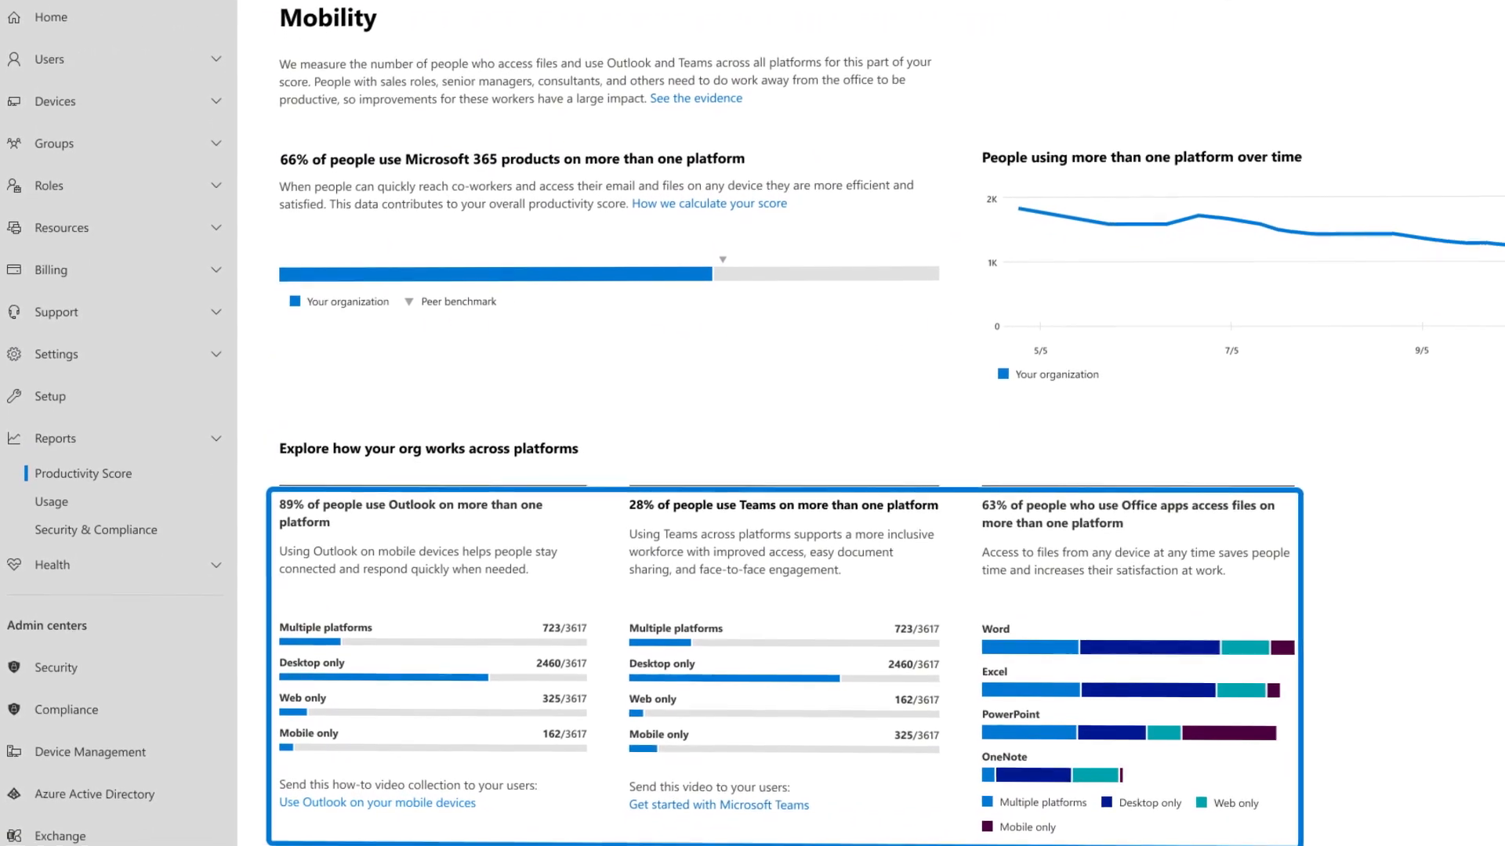
scroll("down", 3)
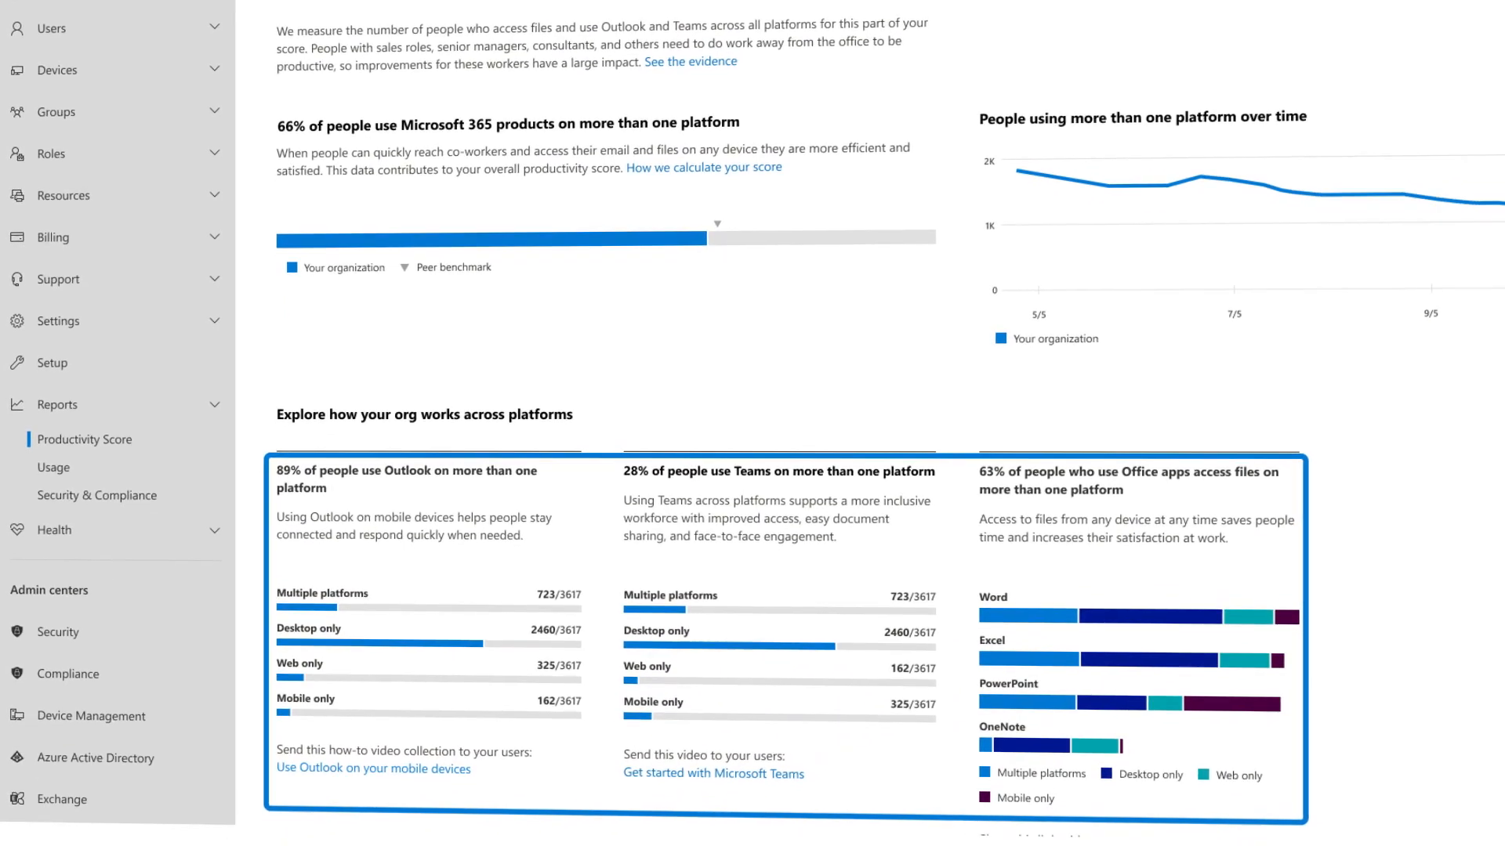